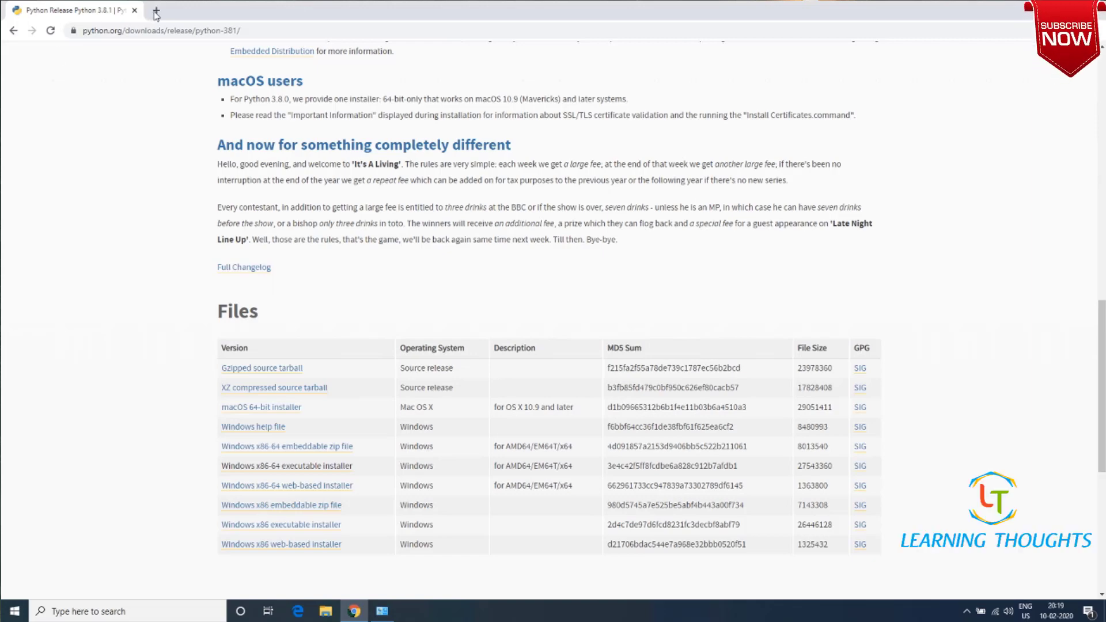
Copy the Chocolatey PowerShell install command from chocolatey.org/docs/installation in a new tab
click(155, 12)
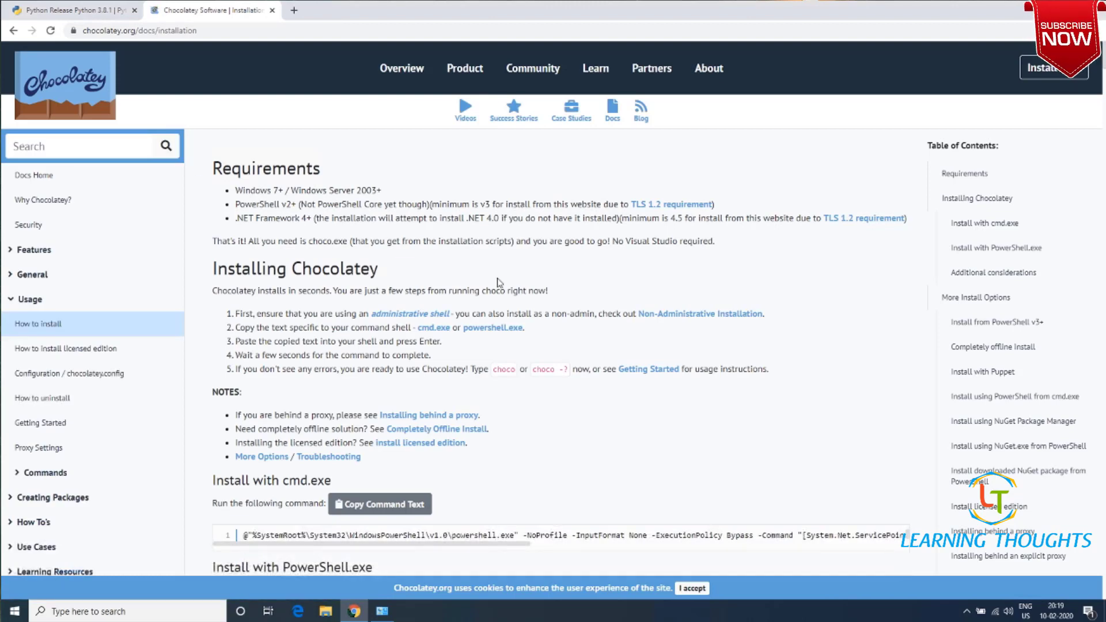
scroll(down, 3)
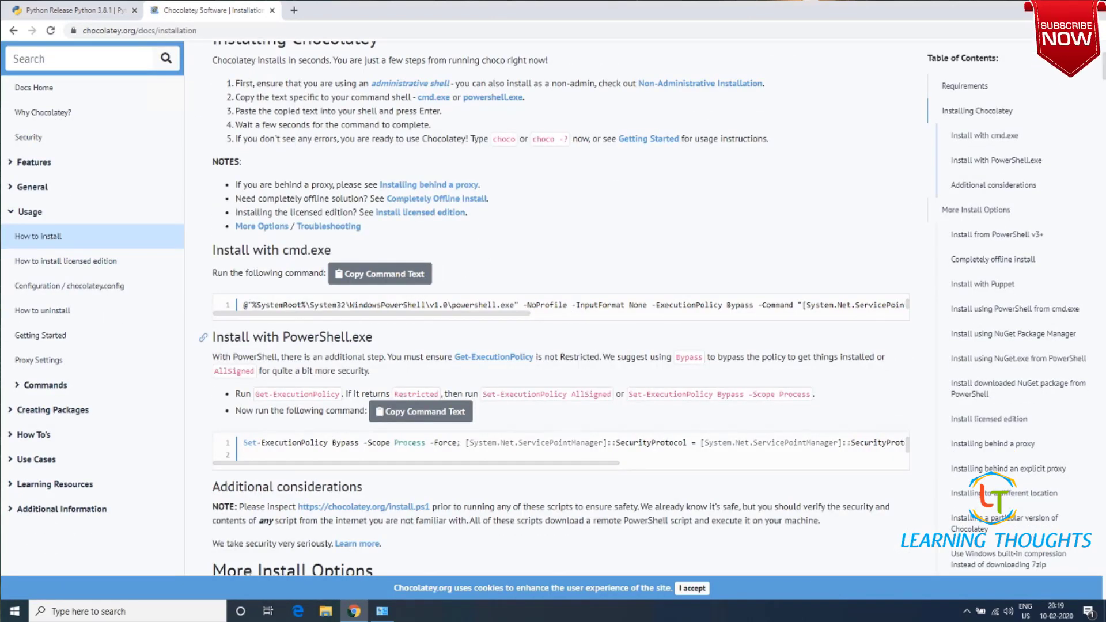
mouse_move(419, 411)
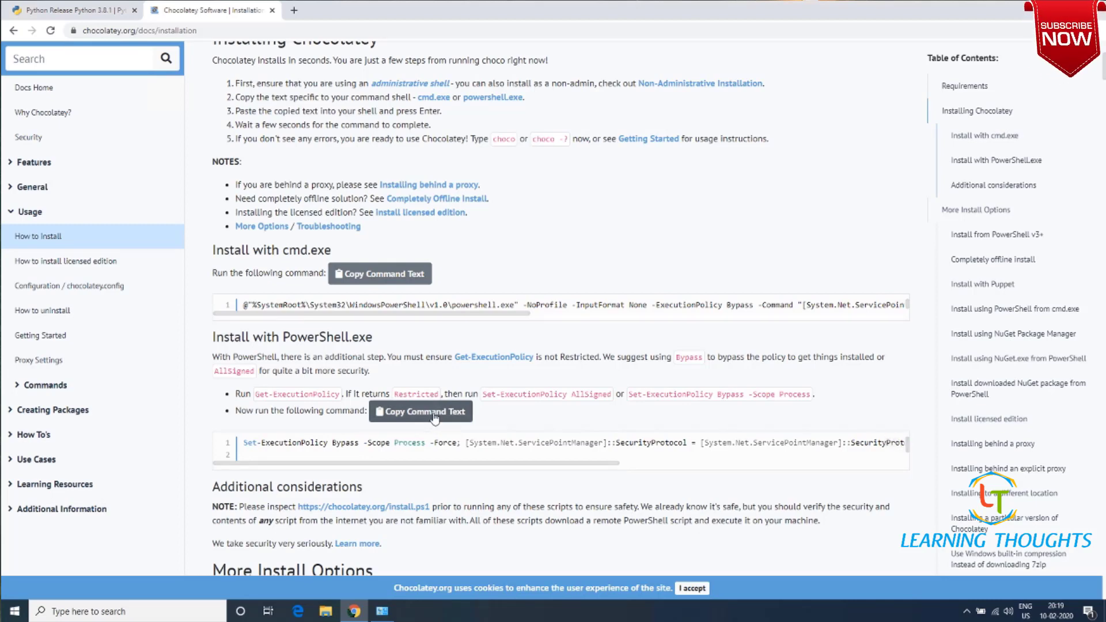
click(421, 410)
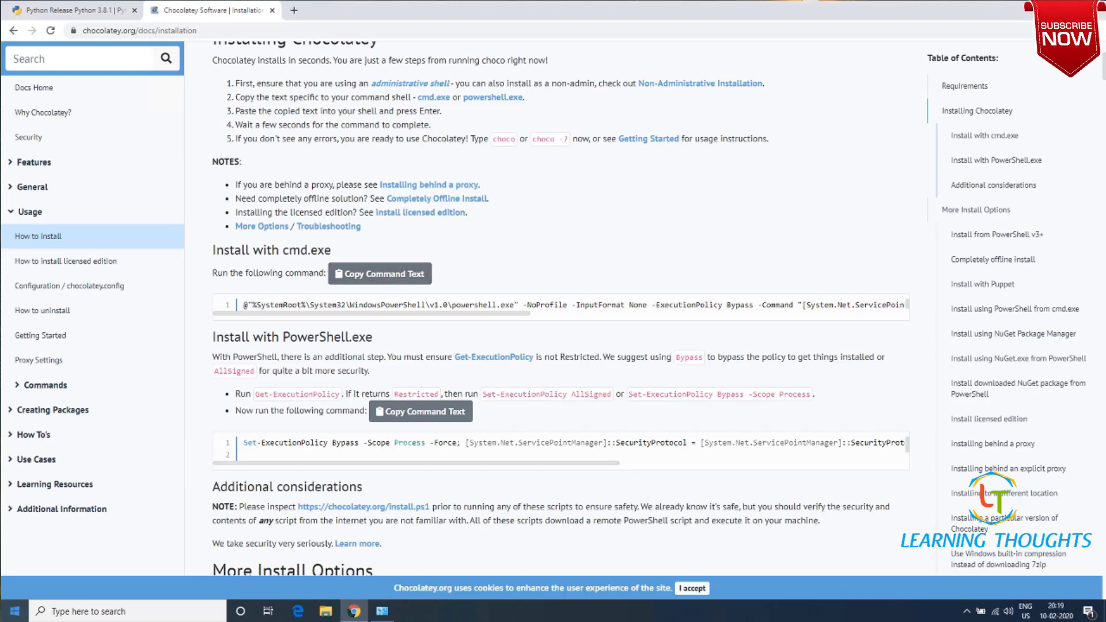
click(13, 611)
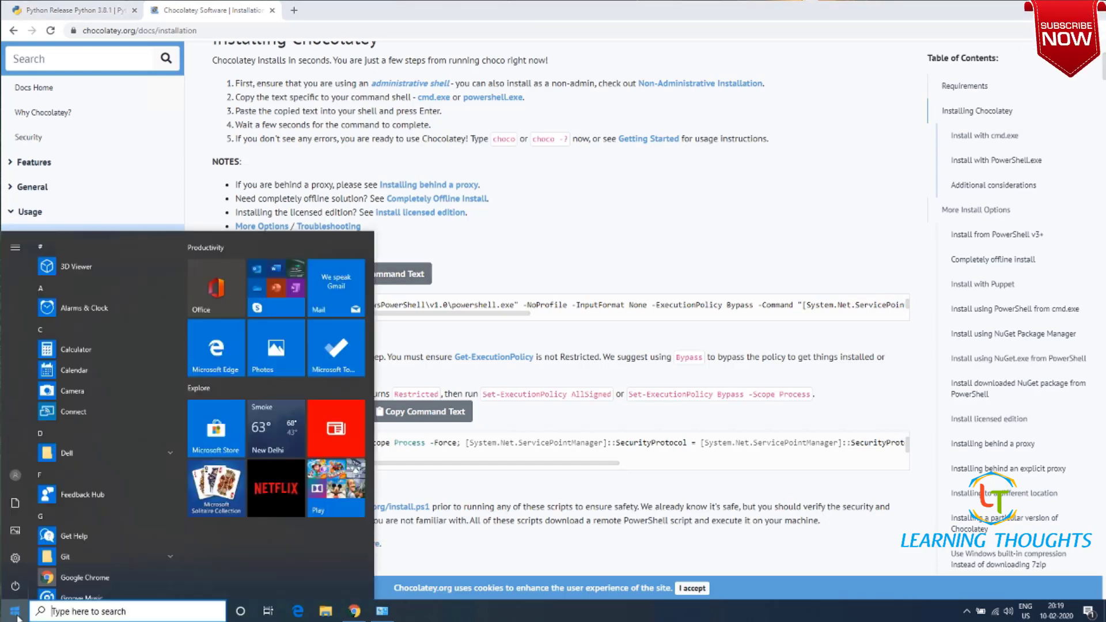
text(cmd)
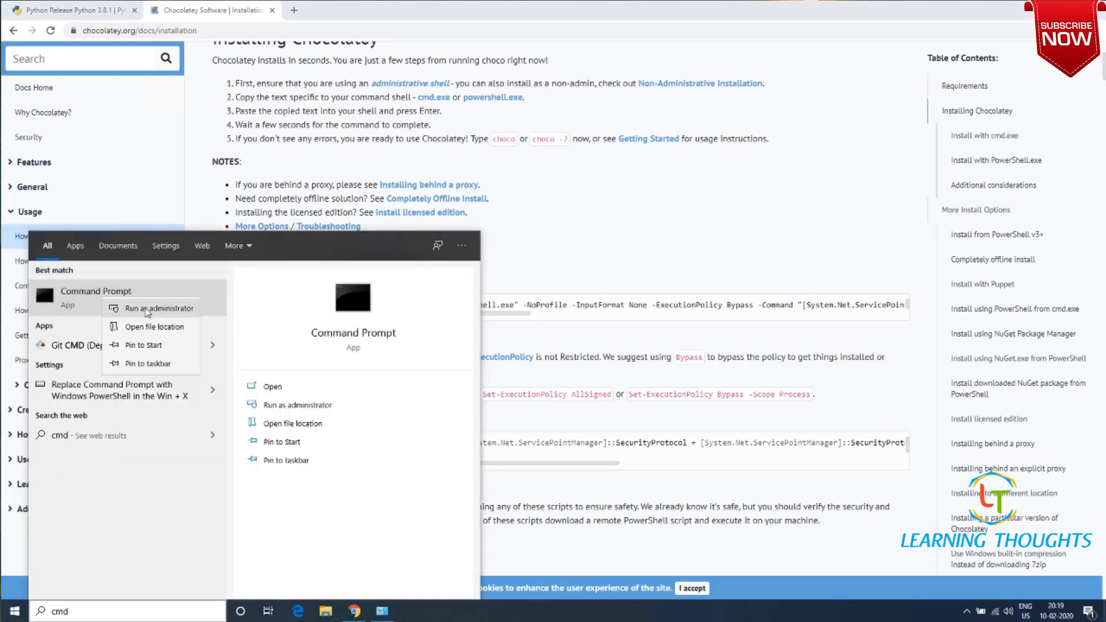
click(159, 309)
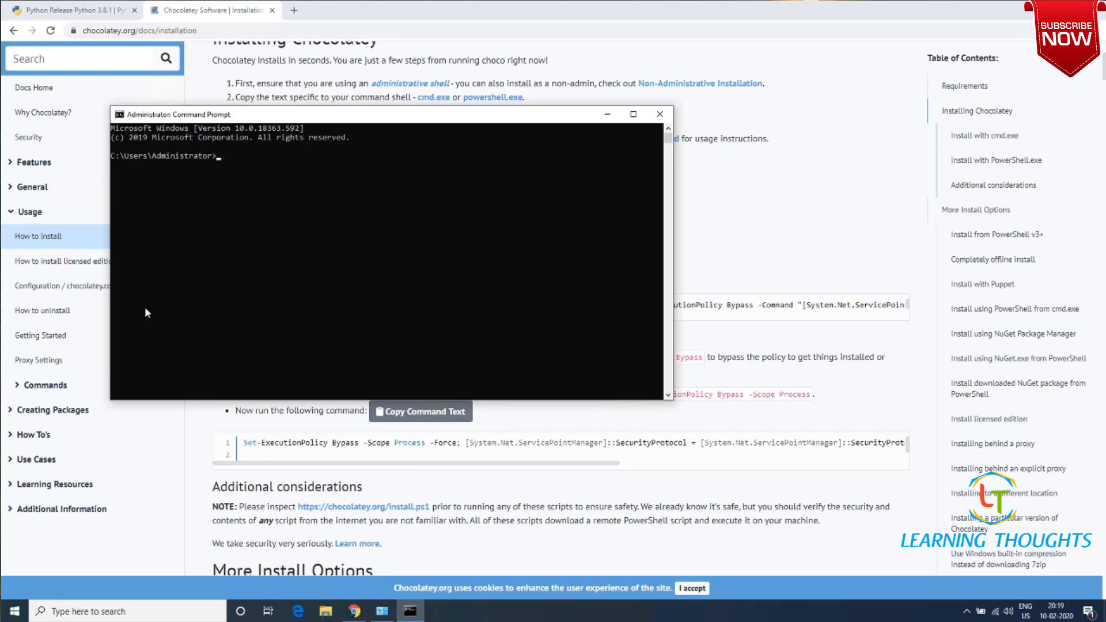
mouse_move(660, 114)
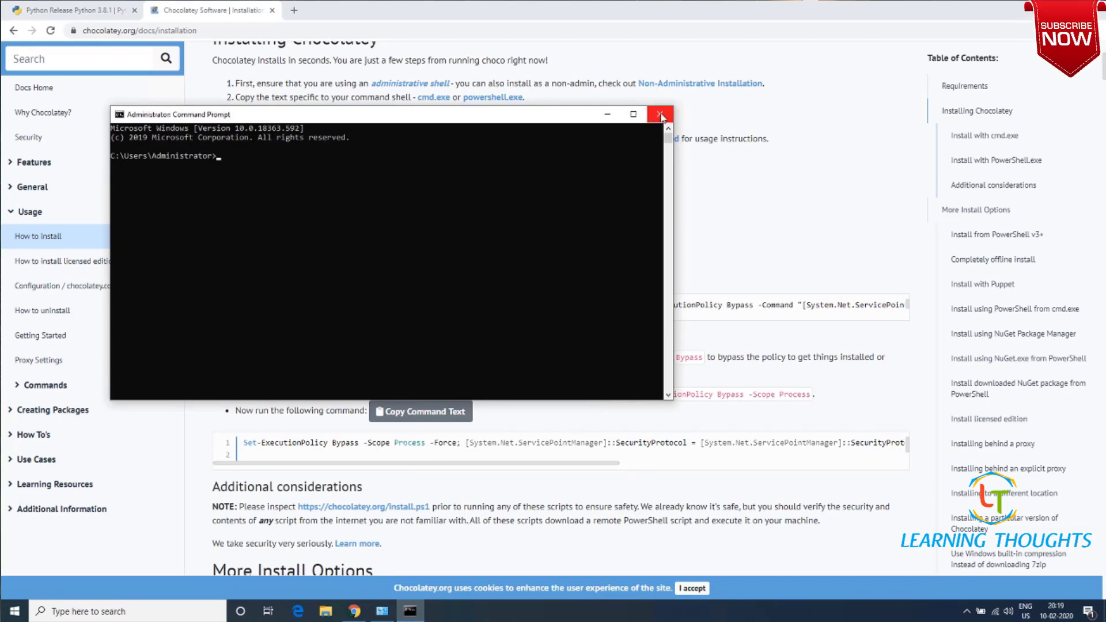
click(660, 114)
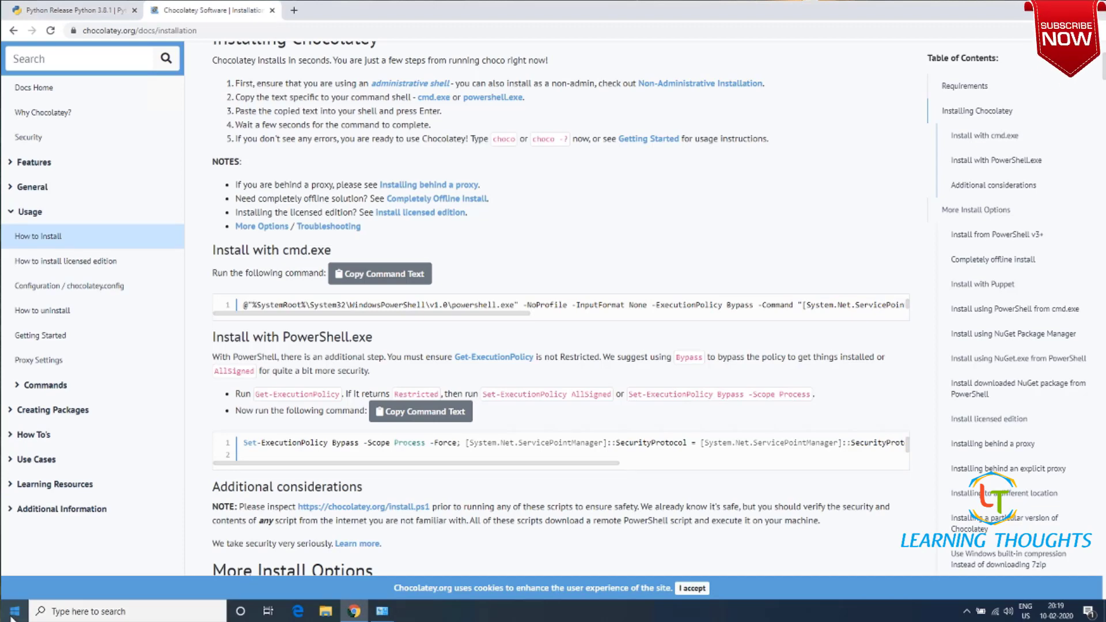
Search Start for 'power', copy the Chocolatey PowerShell install command again, and return to PowerShell
click(11, 610)
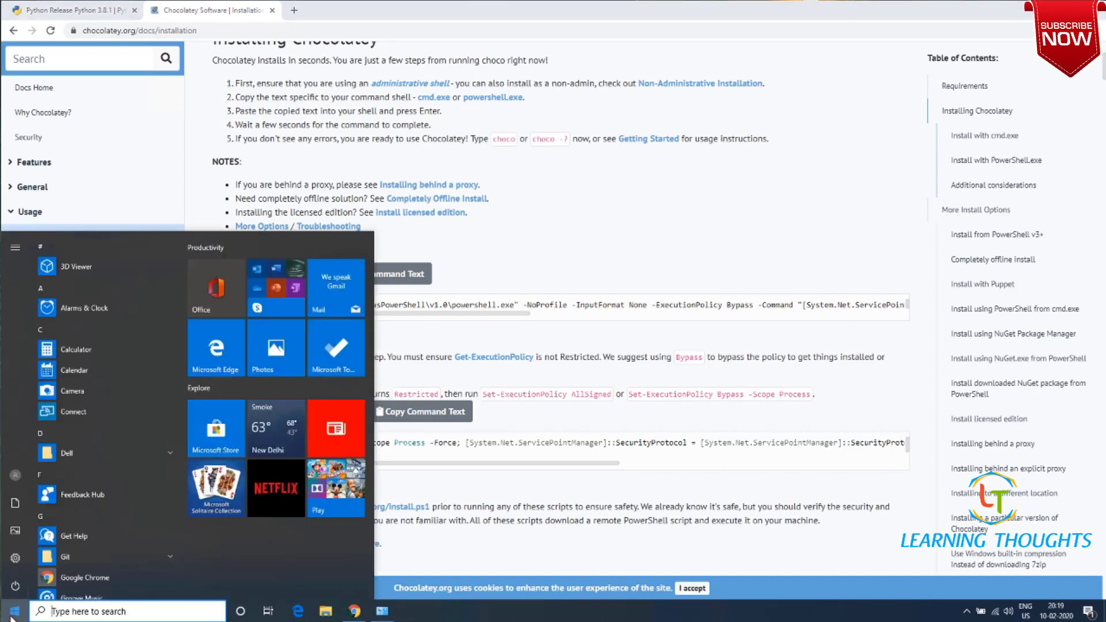
text(power)
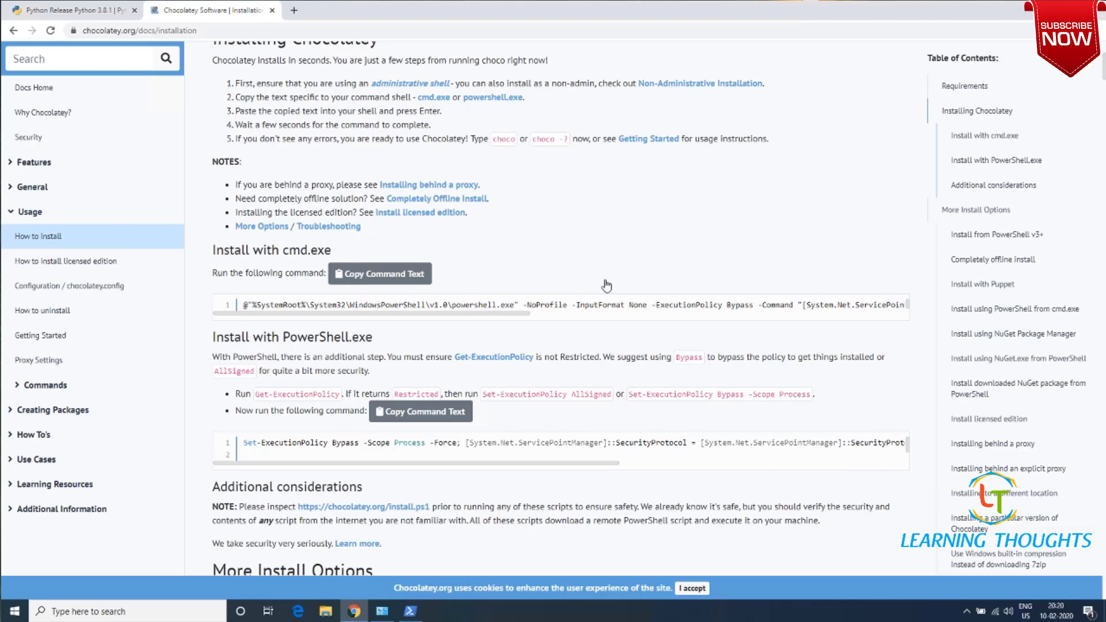
click(420, 410)
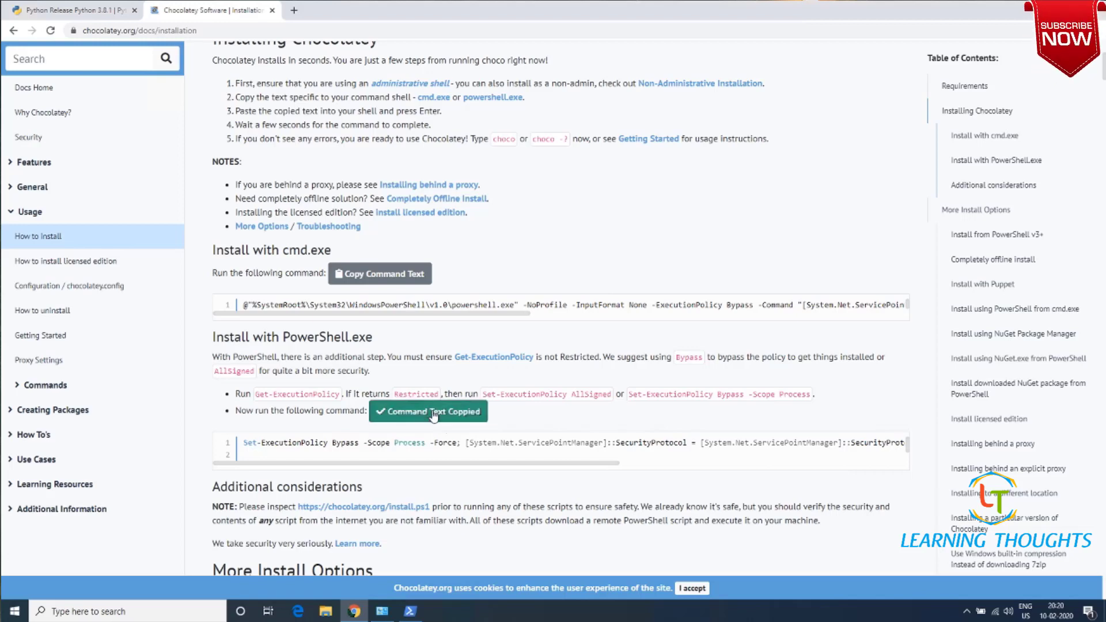
click(409, 610)
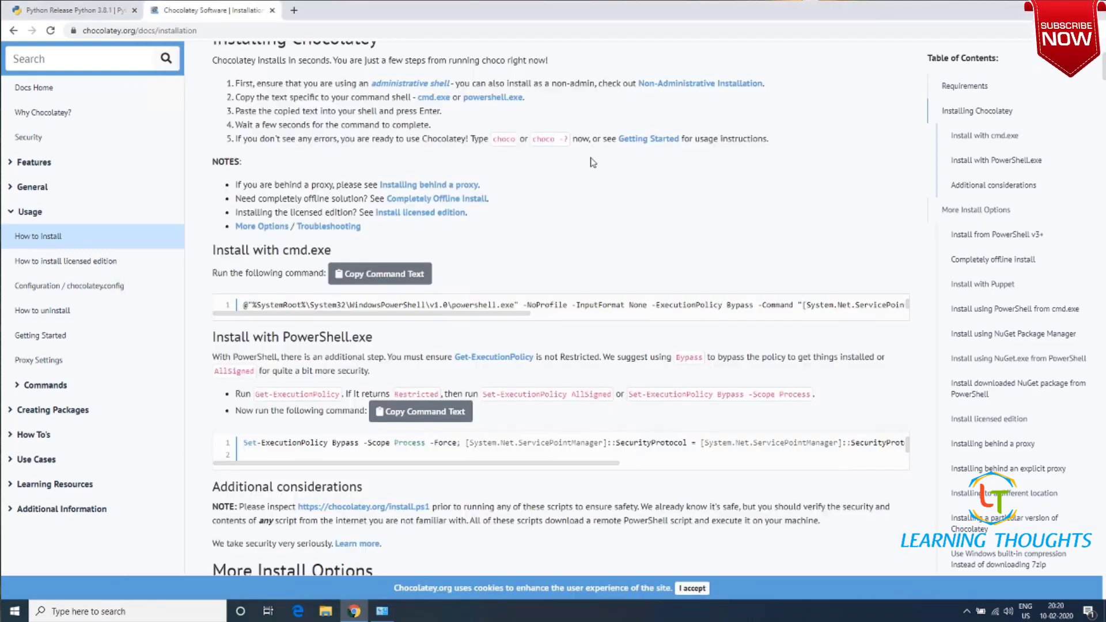
mouse_move(13, 610)
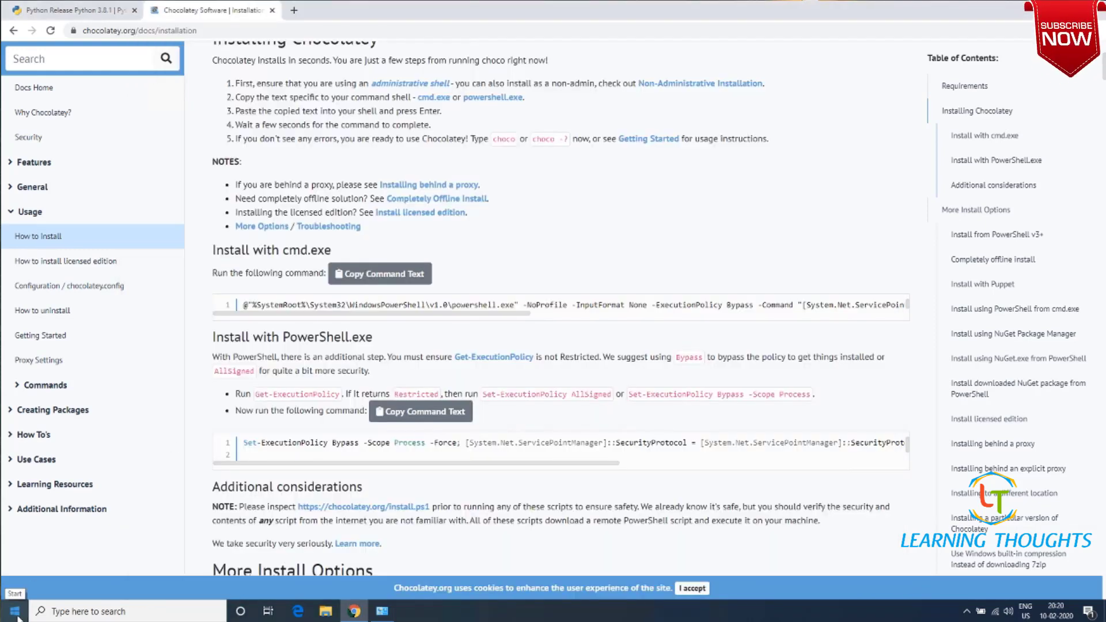
Launch PowerShell and run choco --version, selecting the reported version 0.10.15
click(11, 610)
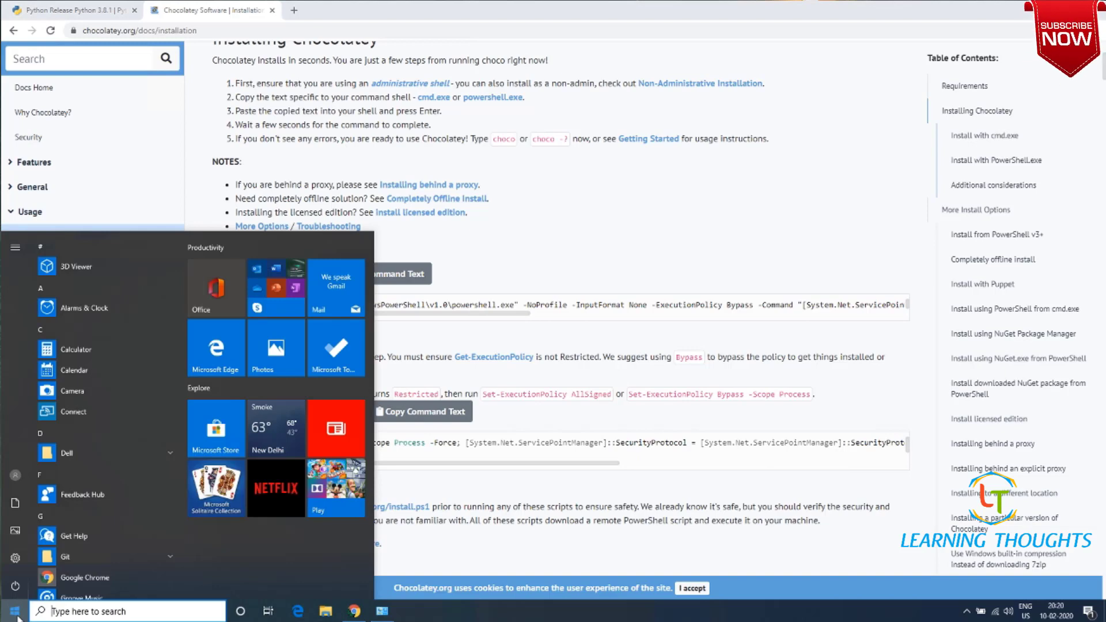
text(power)
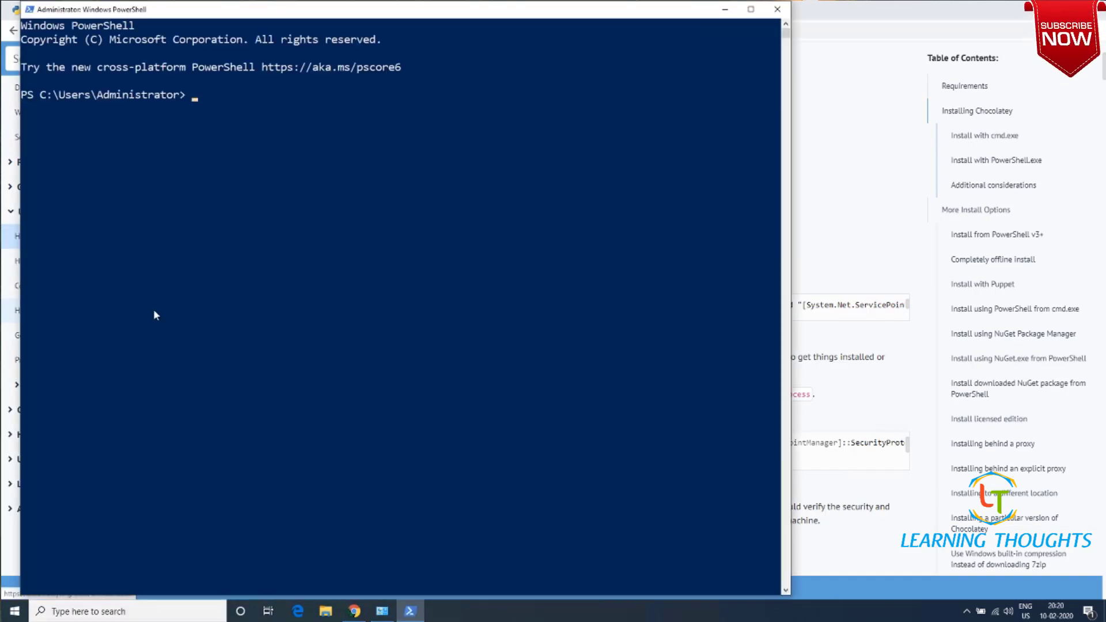
text(ch)
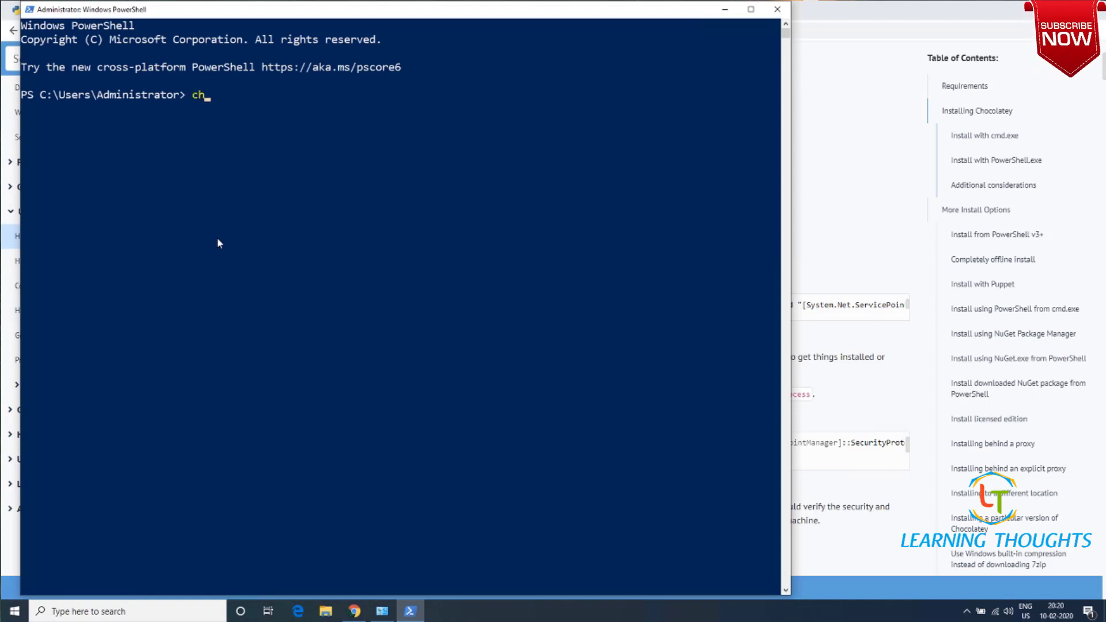
text(oco)
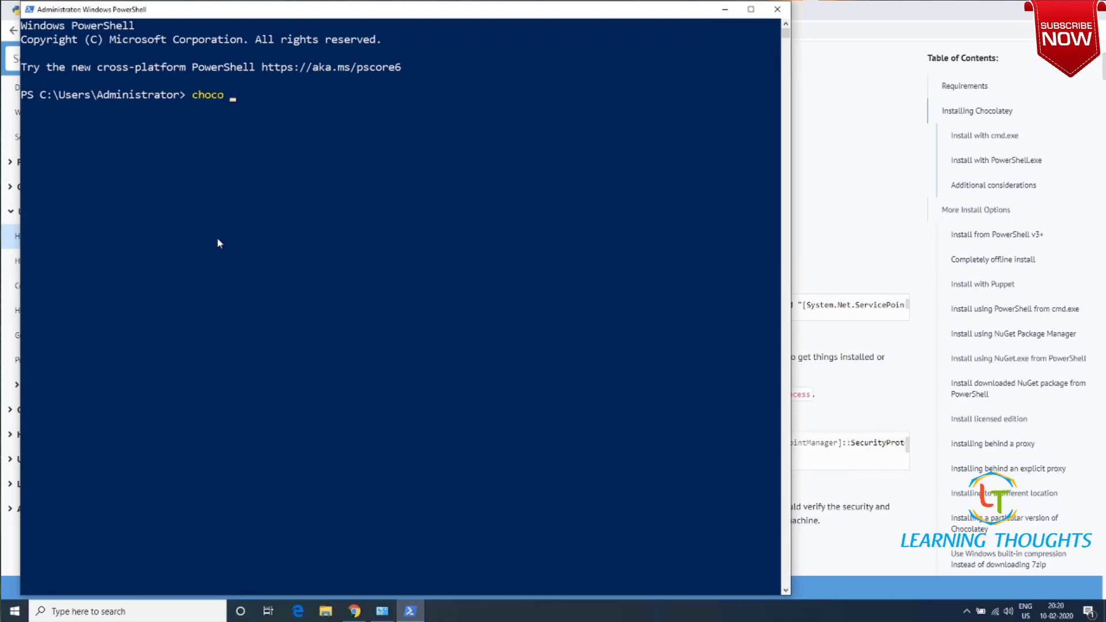
text(--version)
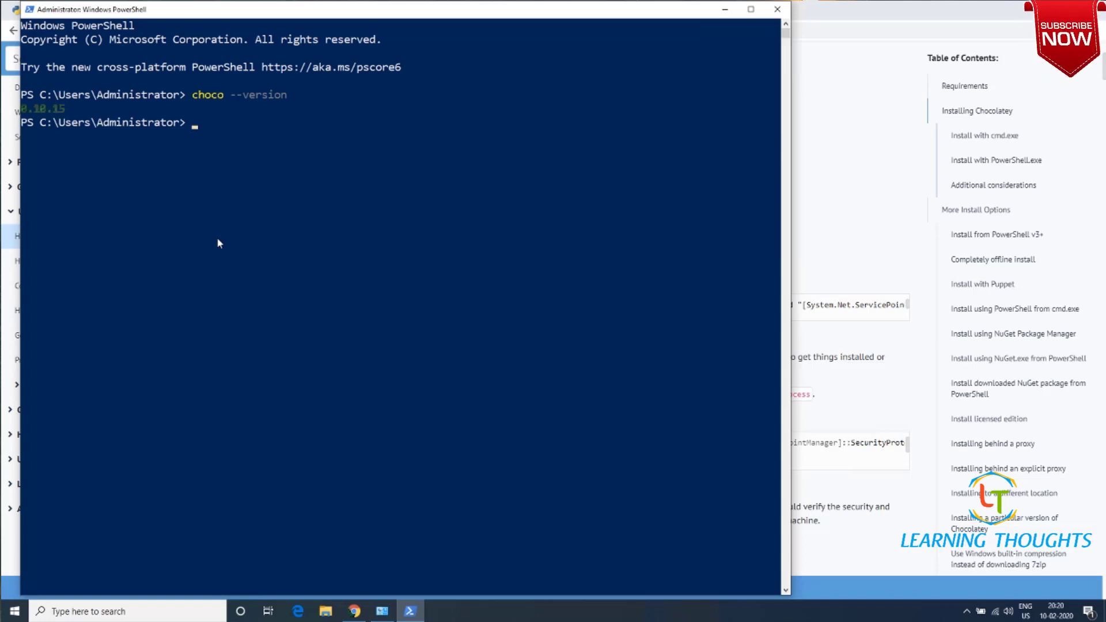
double_click(41, 108)
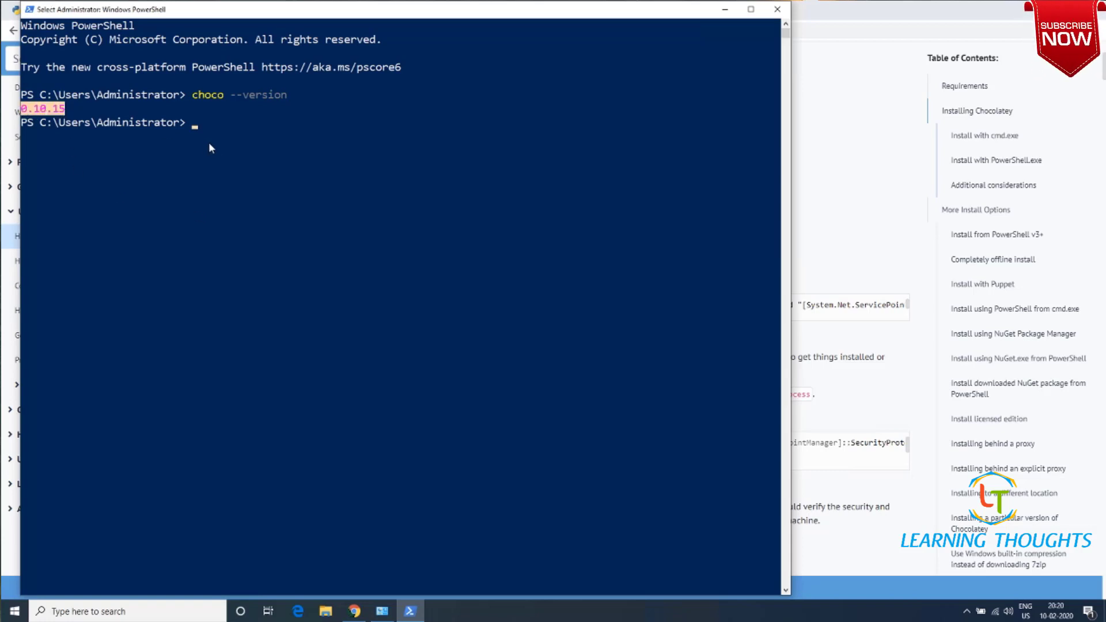
mouse_move(206, 137)
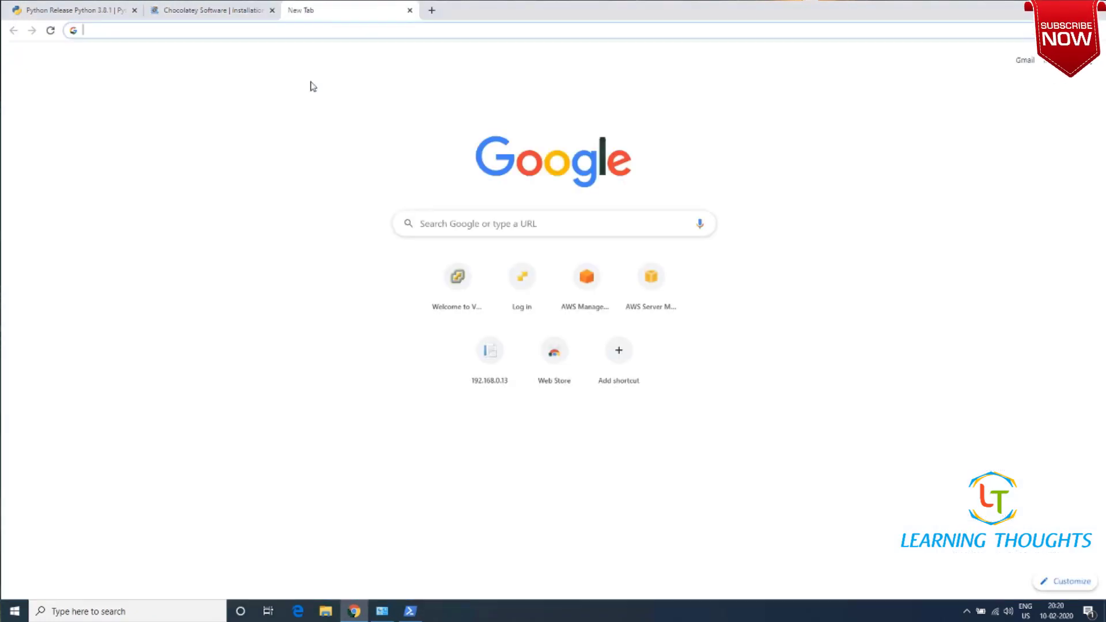
Search 'choco python', dismiss the community notice, and open Python 3.8.1 from the package's version history
text(choco)
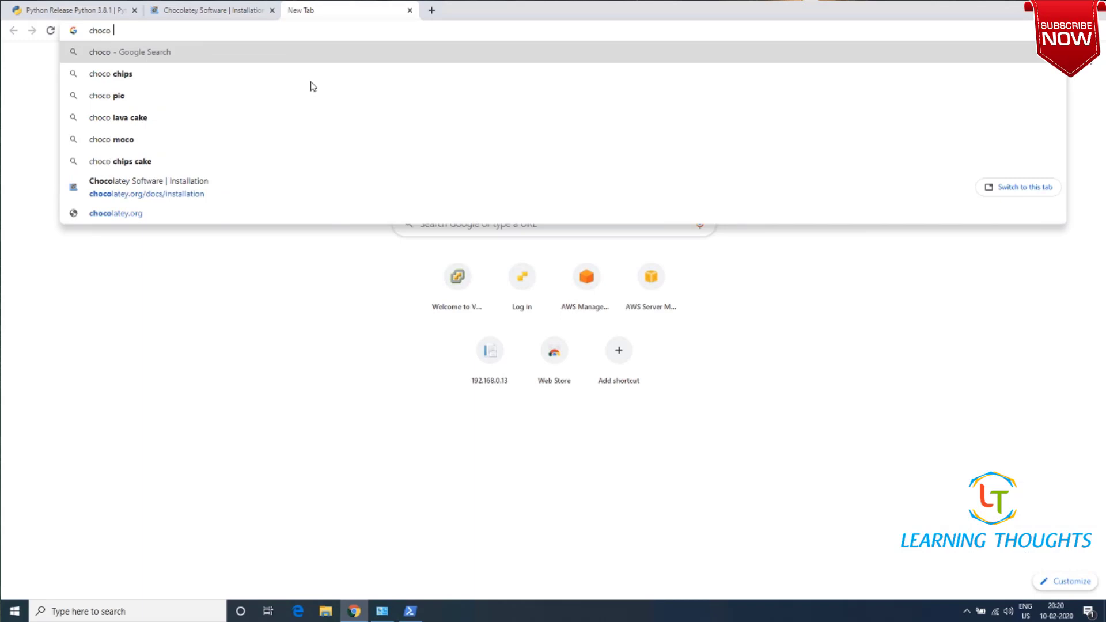
text(python)
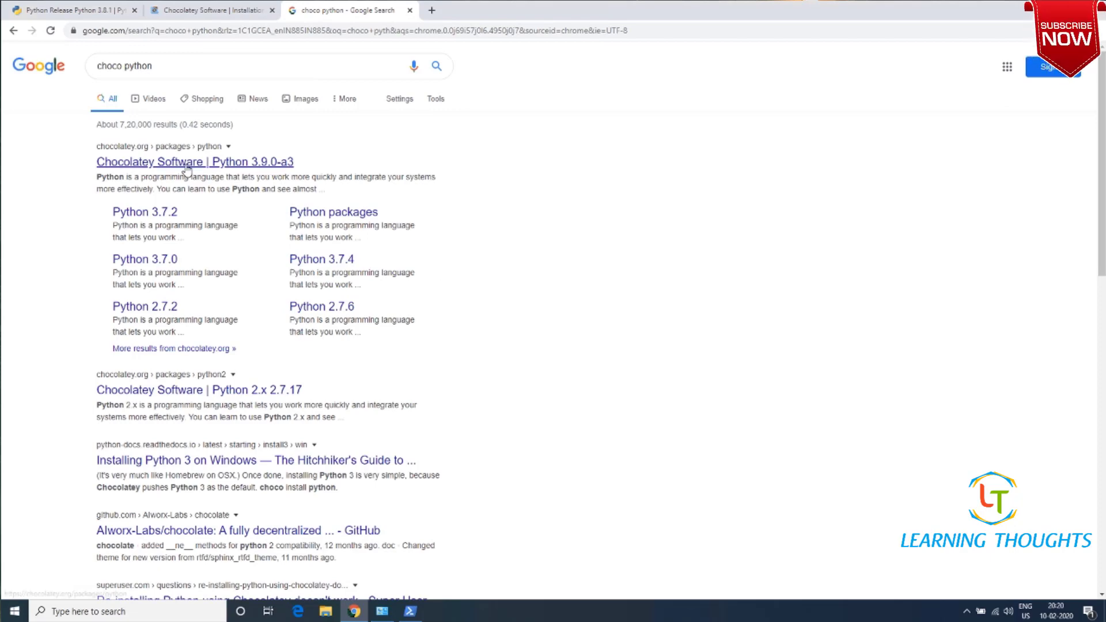
click(193, 161)
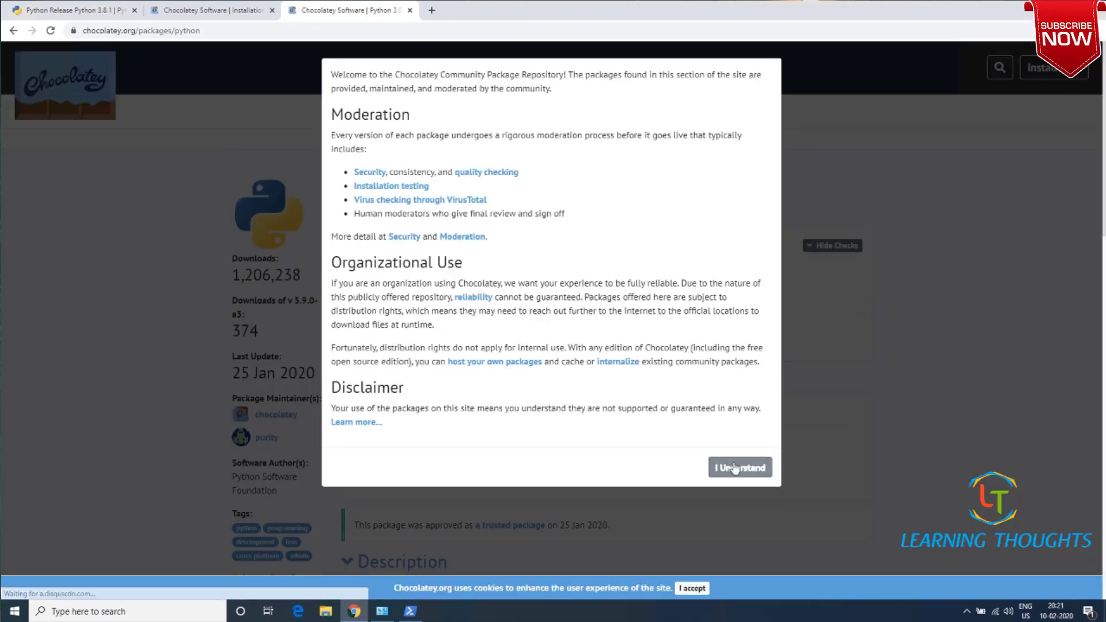
click(739, 467)
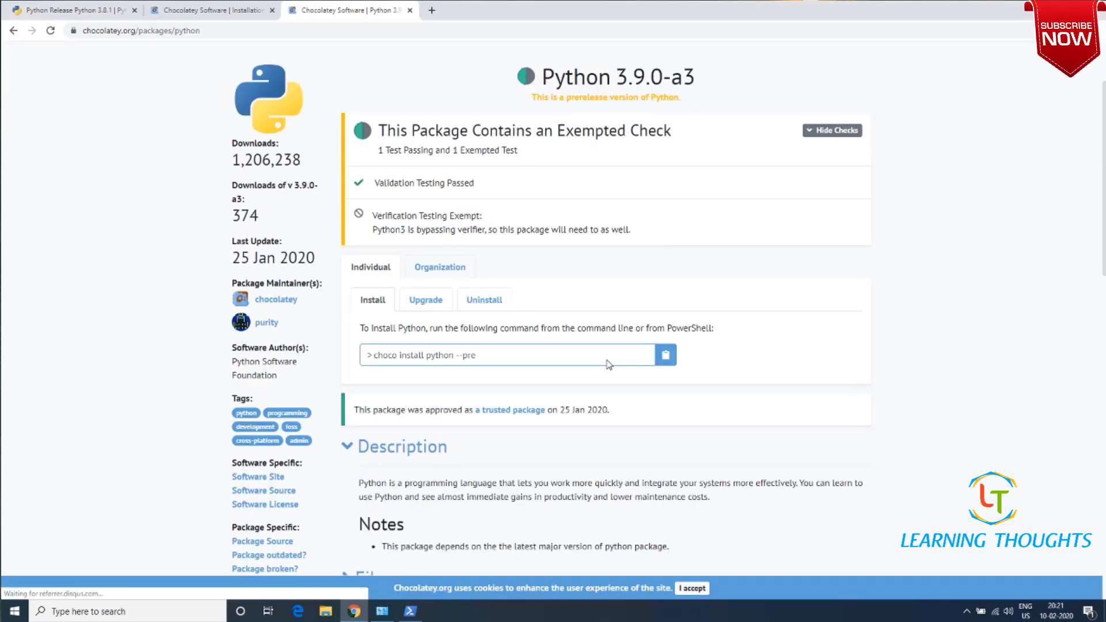
scroll(down, 3)
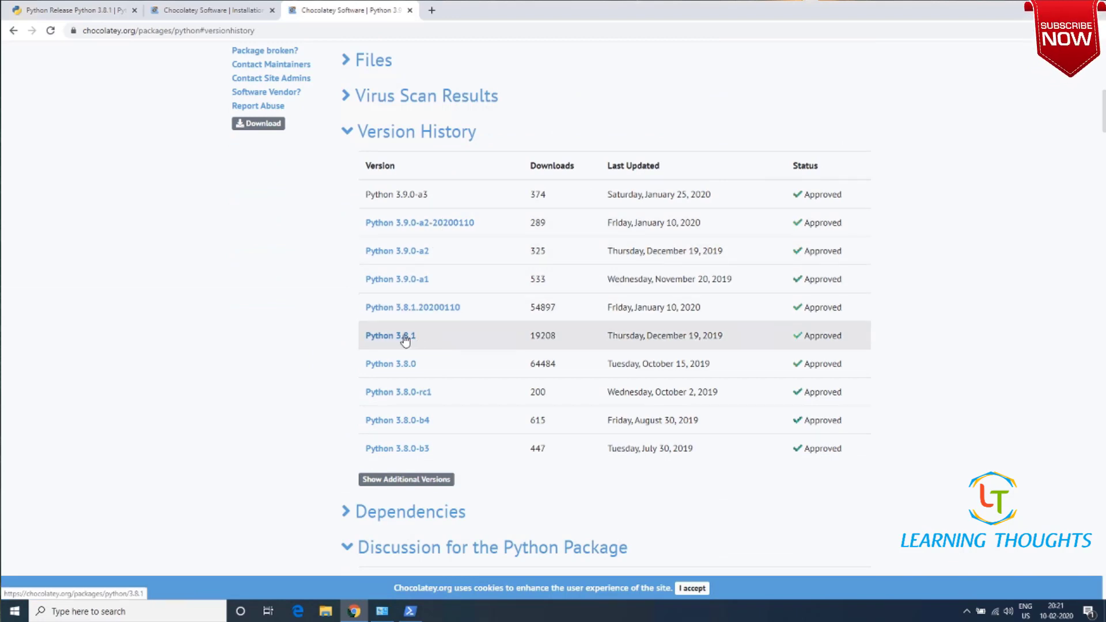
click(390, 336)
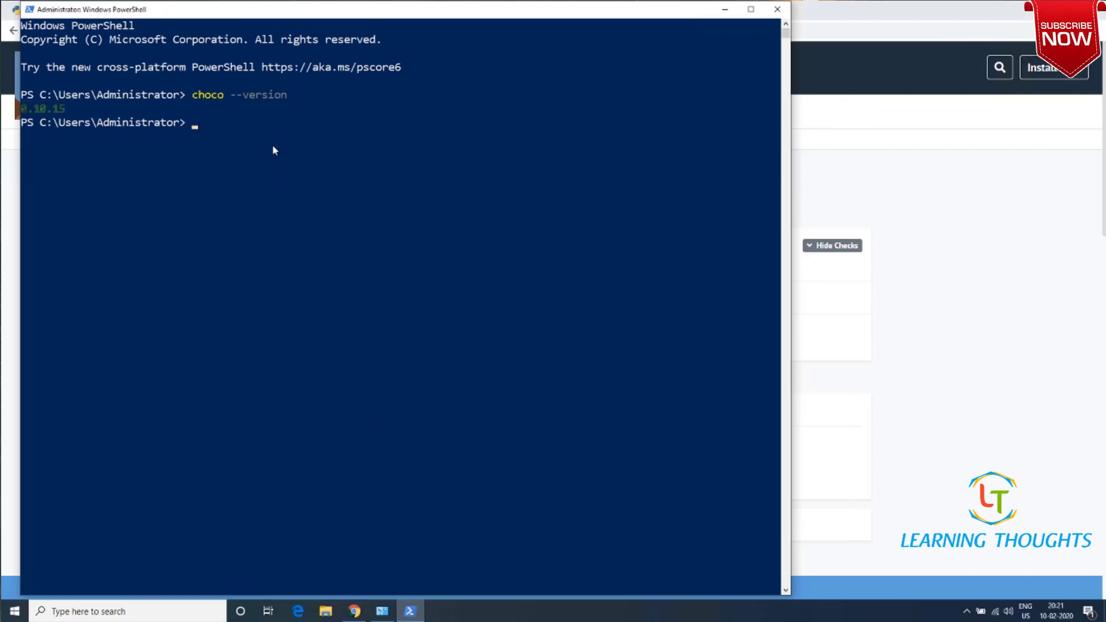
Clear the stray '0.10.1' input and enter choco install python --version=3.8.1 at the prompt
text(0.10.1)
text(chc)
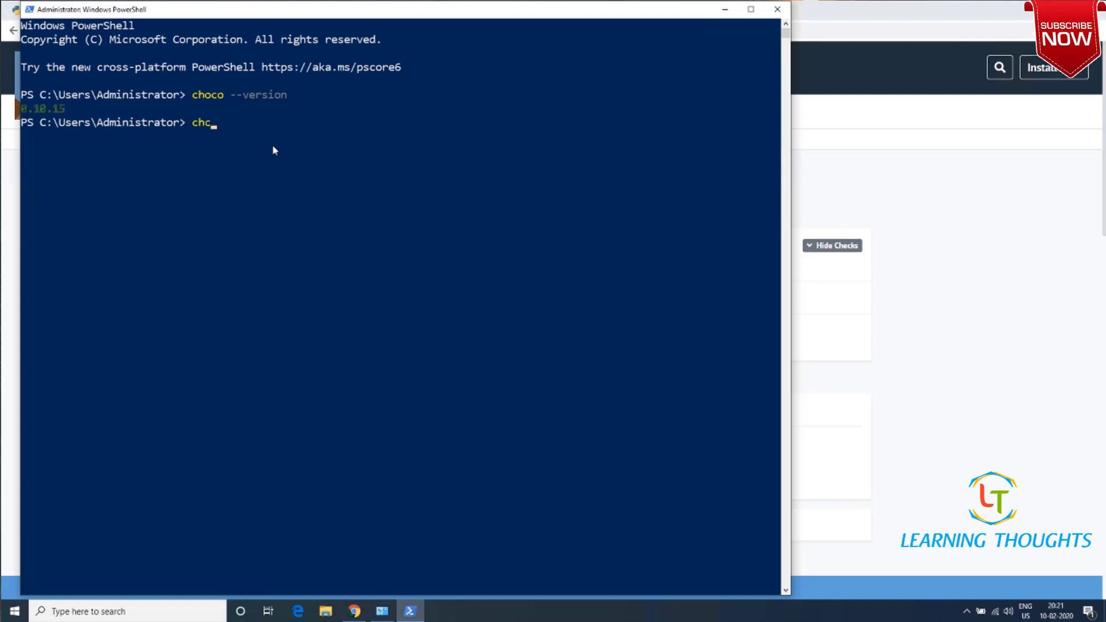
key(Backspace)
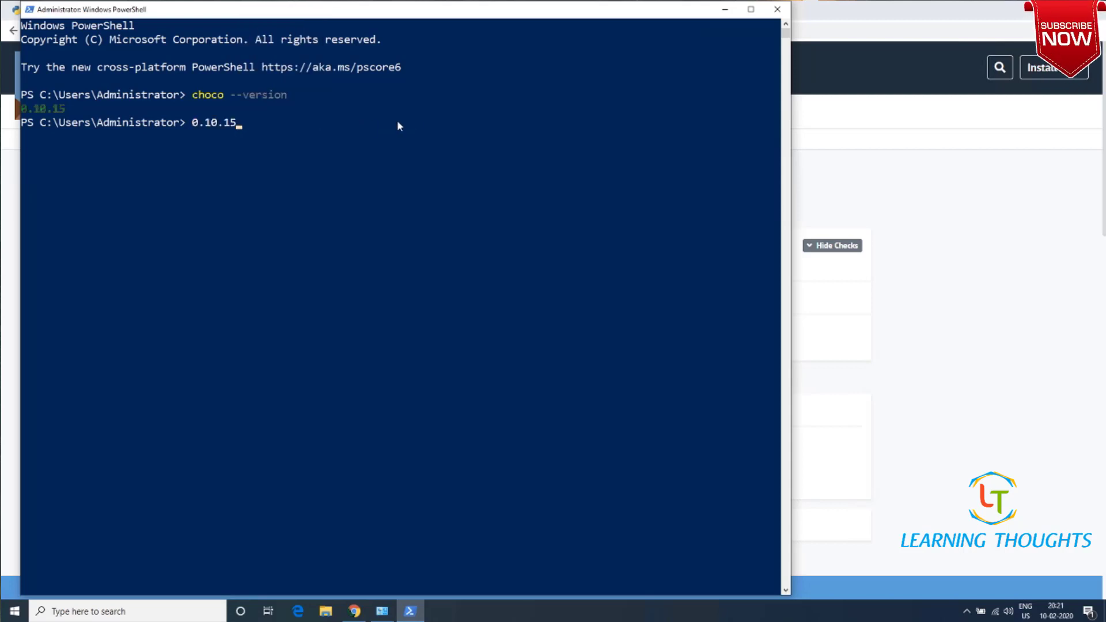
click(354, 611)
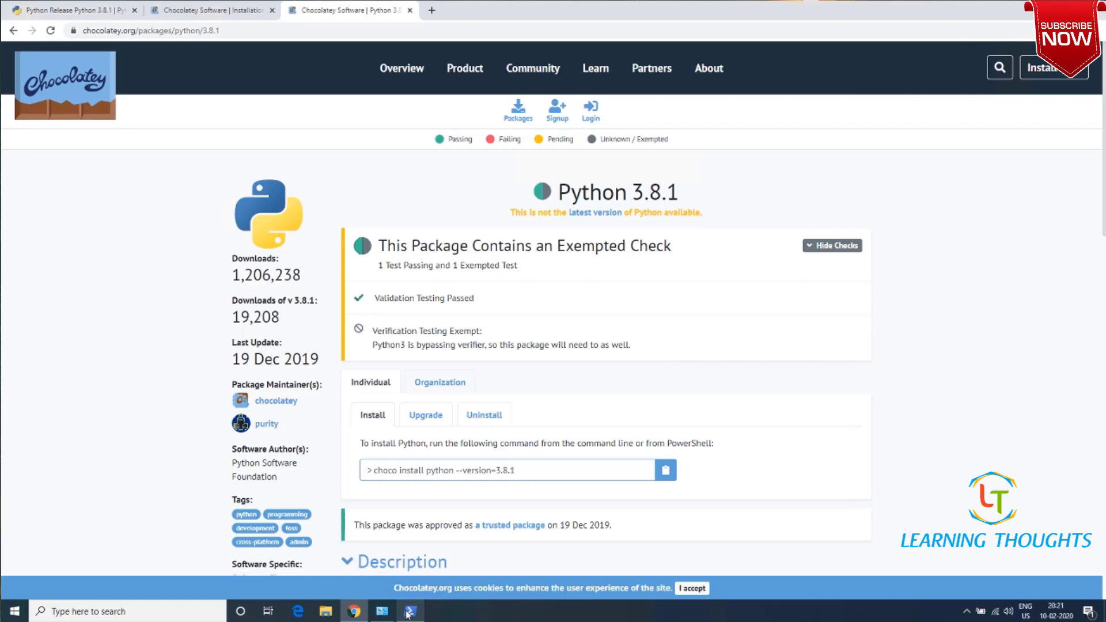
click(409, 611)
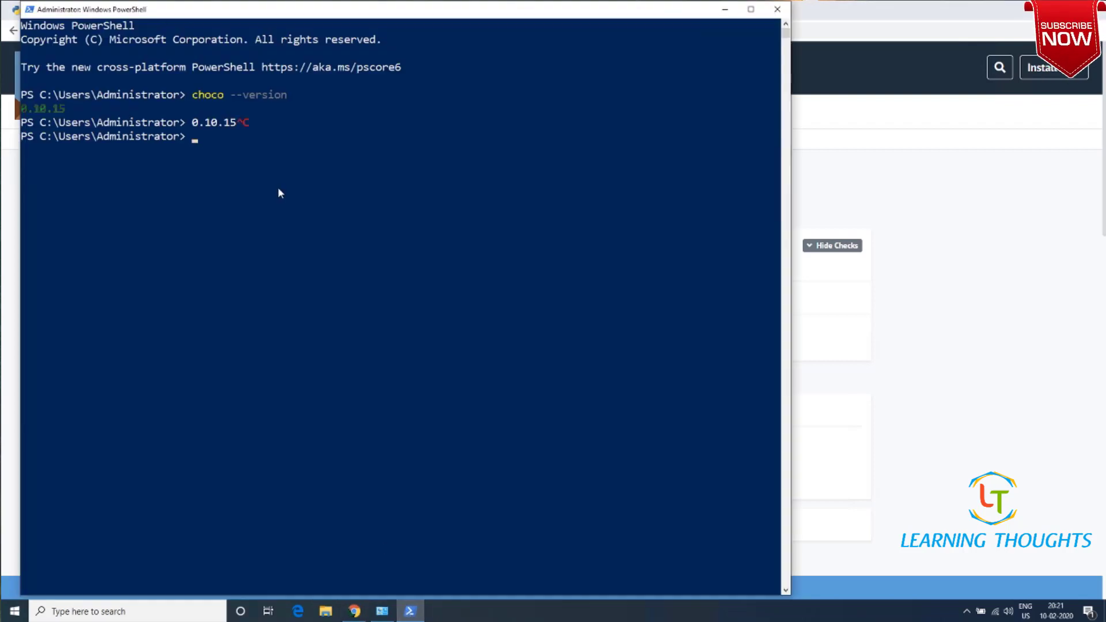
text(choco install python --version=3.8.1 -y)
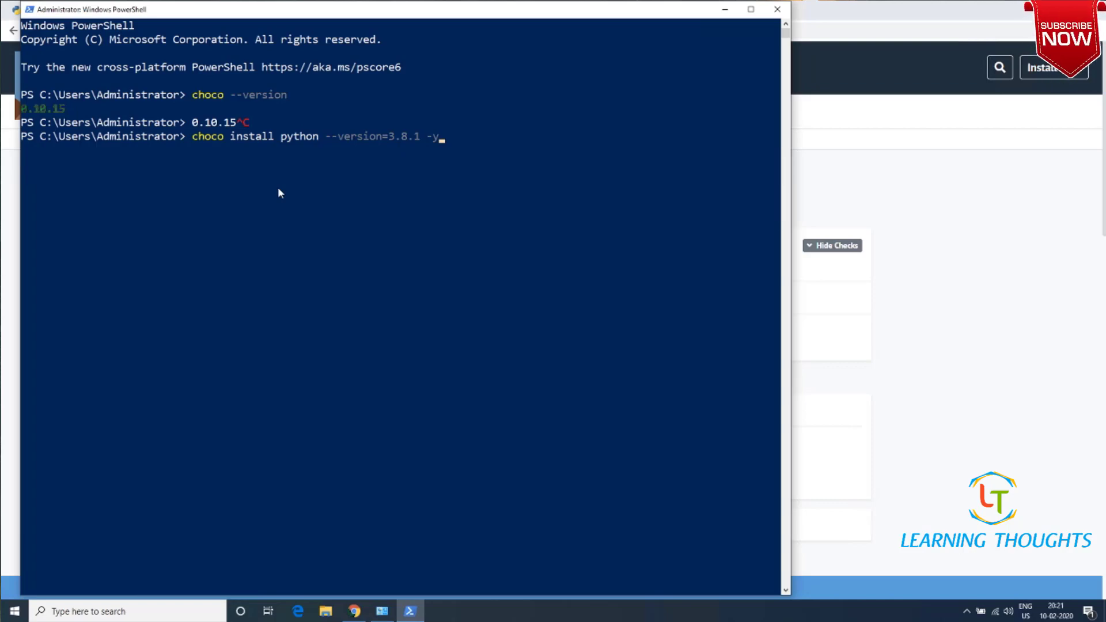
Run the install and select the output reporting Chocolatey installed 2/2 packages
key(enter)
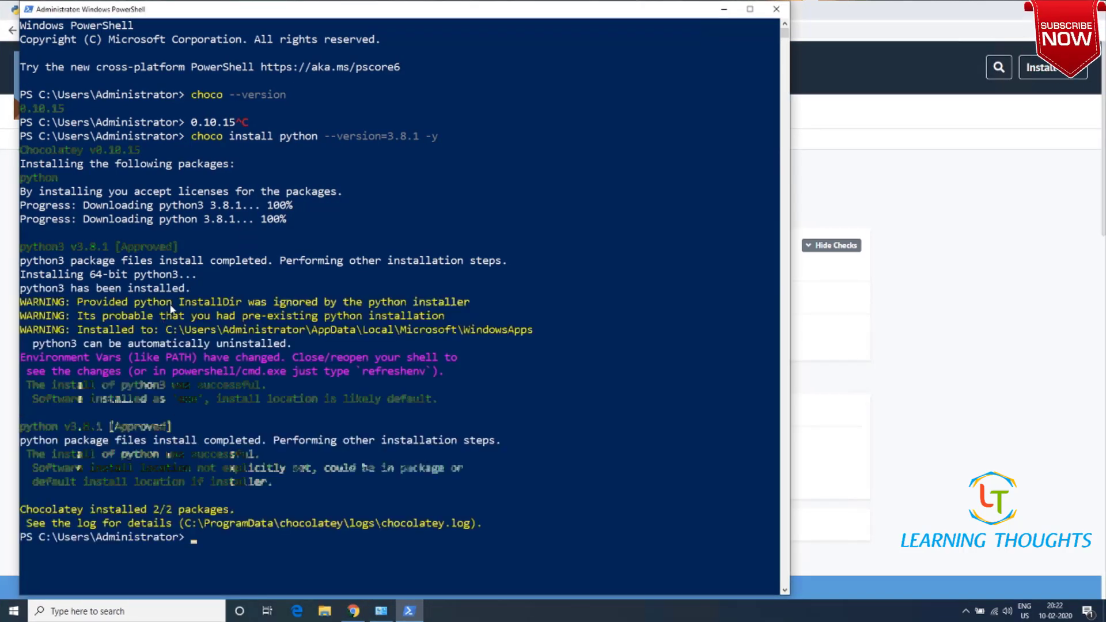
mouse_move(182, 495)
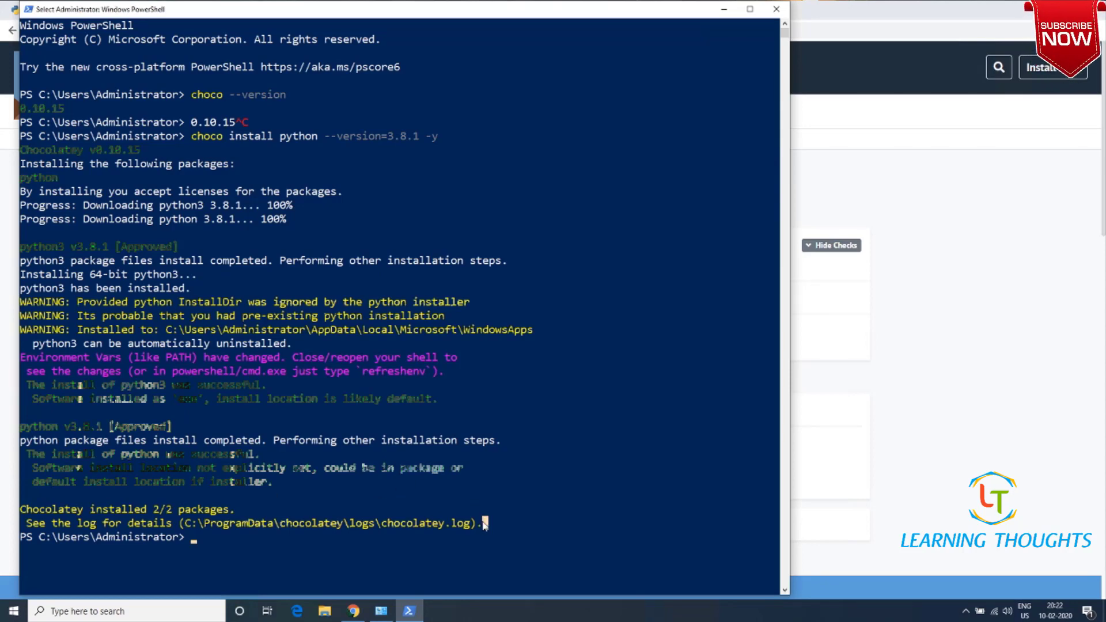
drag(21, 316, 485, 523)
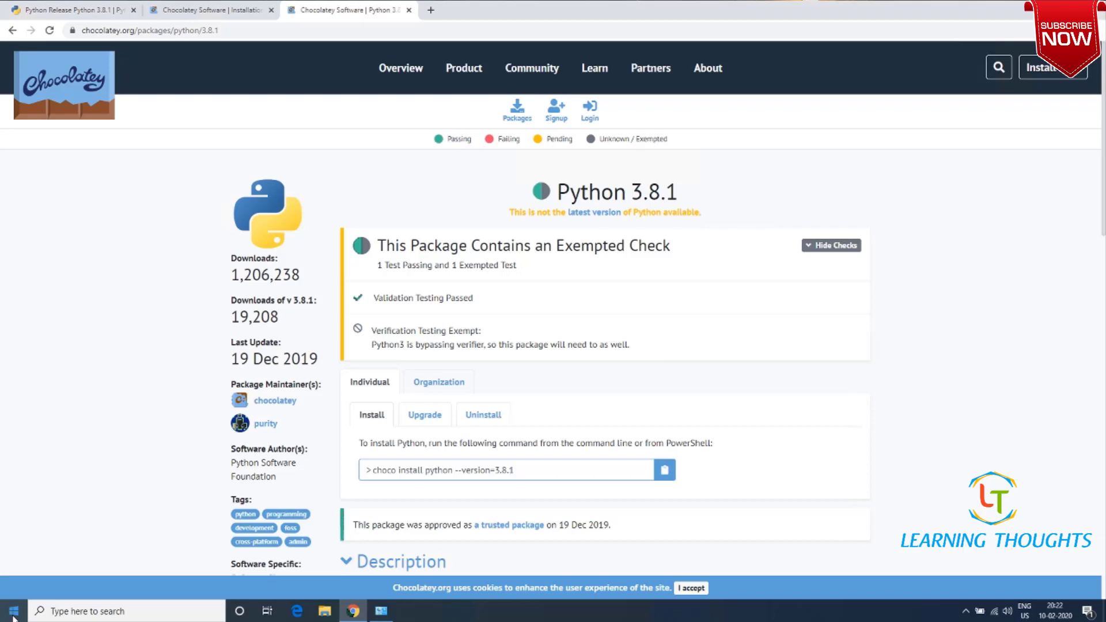
Start an administrator PowerShell from the Start right-click menu and run python --version, selecting 'Python 3.8.1'
click(11, 611)
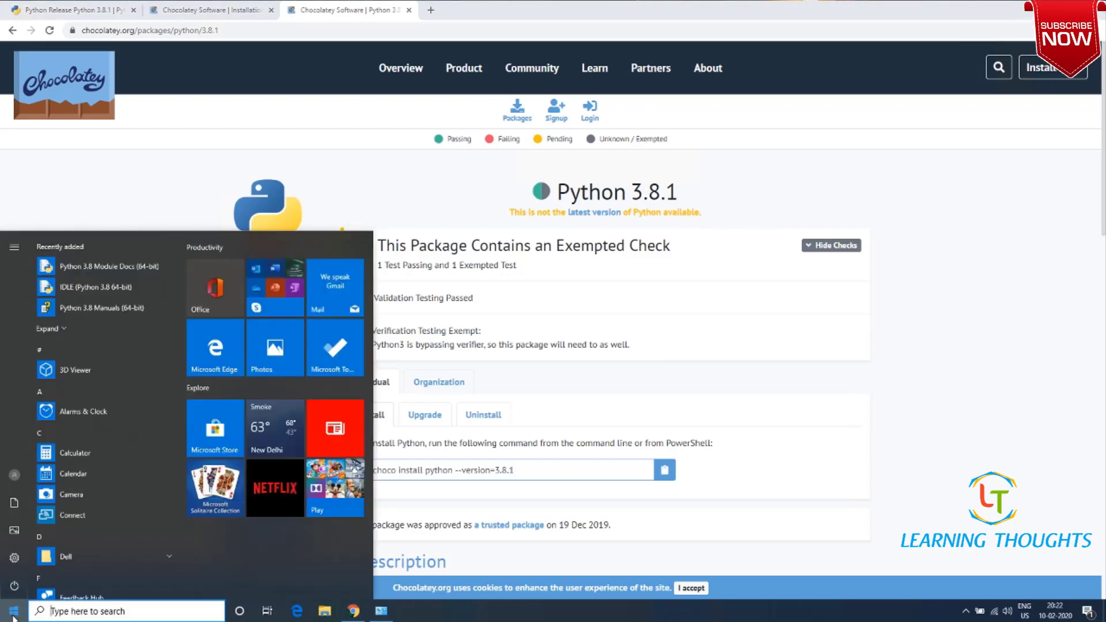
right_click(11, 610)
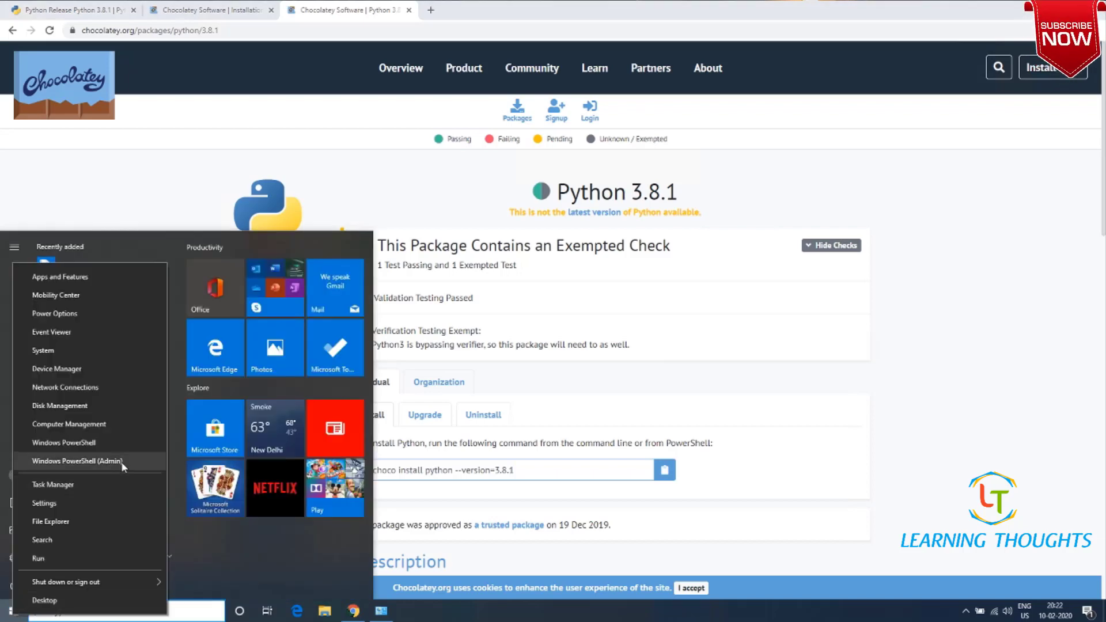
click(76, 461)
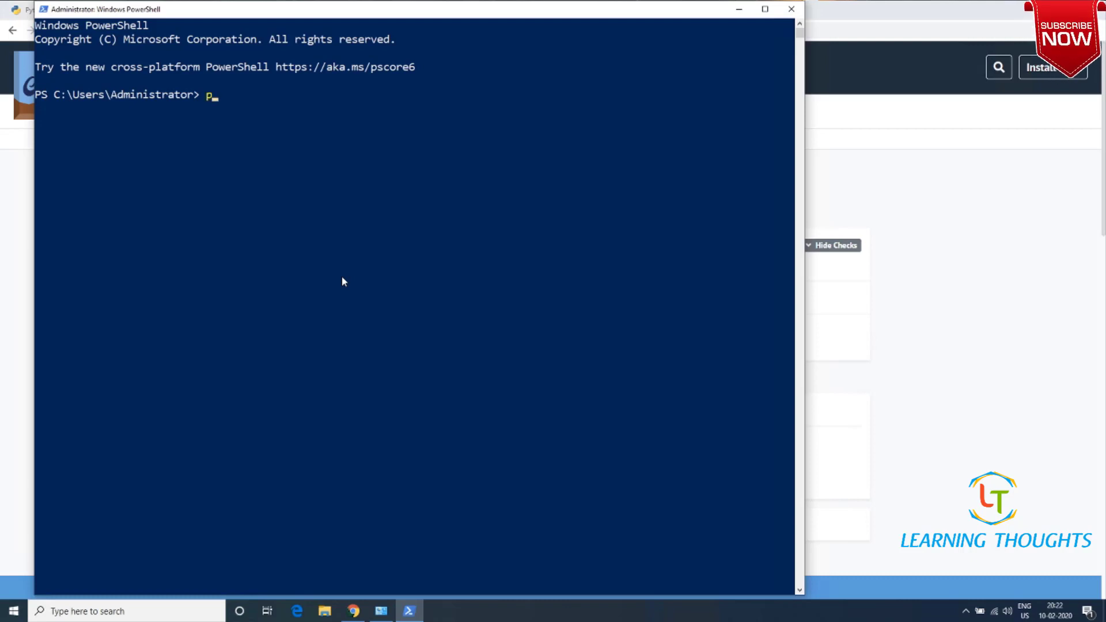
text(ython)
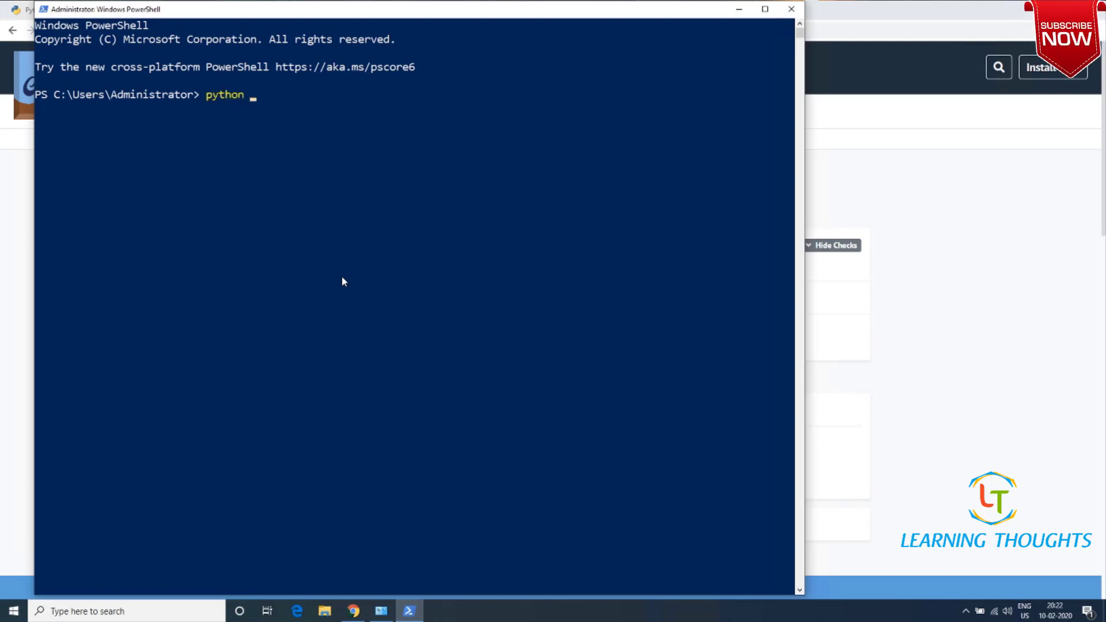
text(--version)
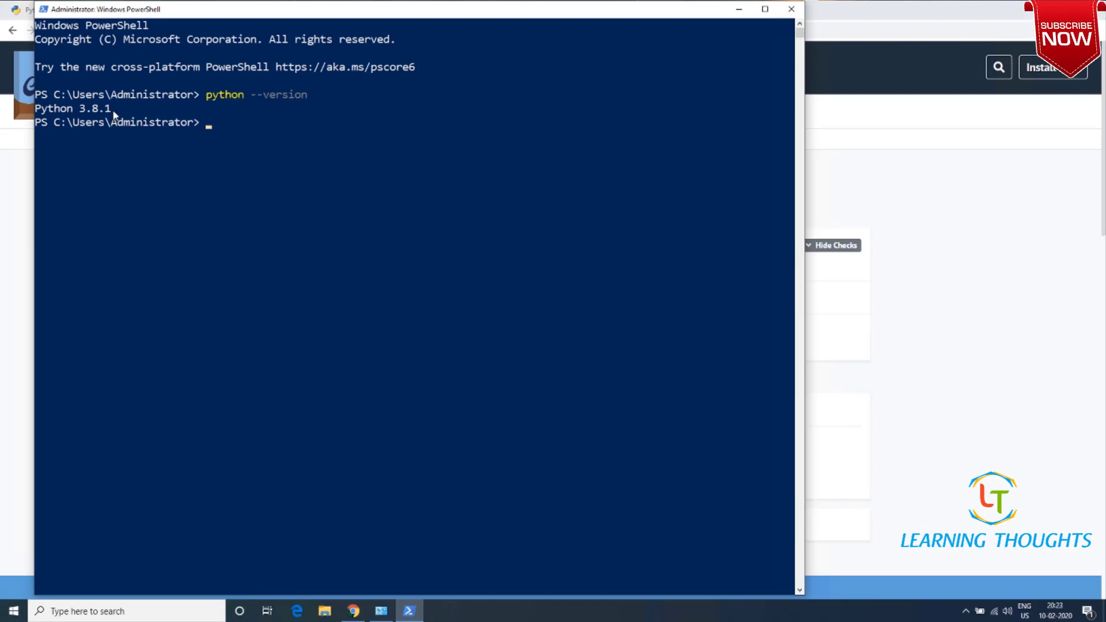
drag(35, 108, 116, 109)
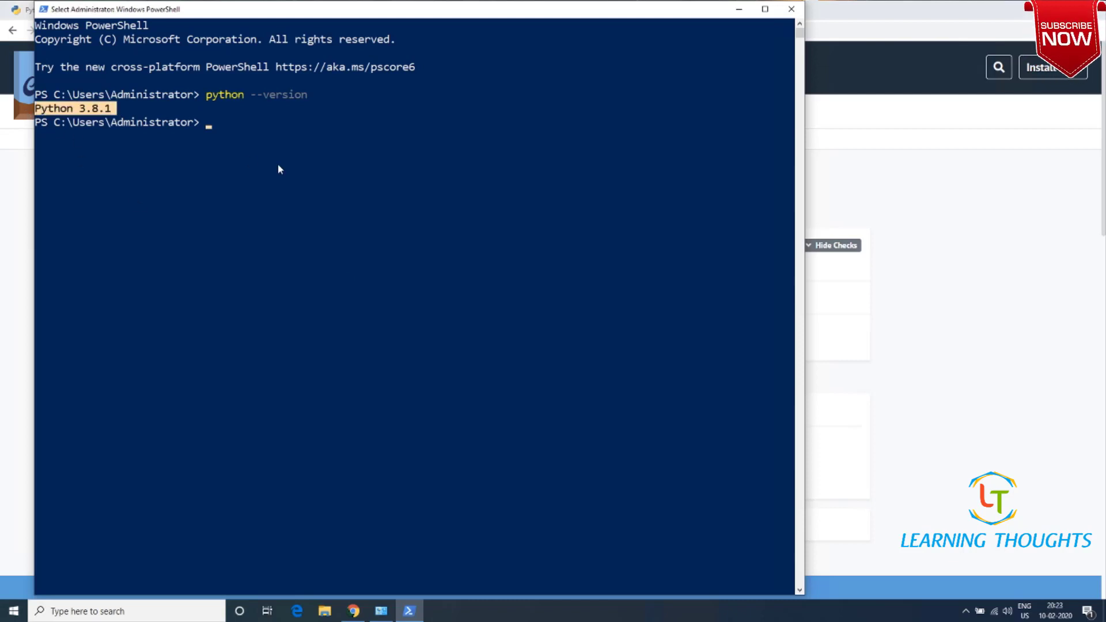
mouse_move(288, 361)
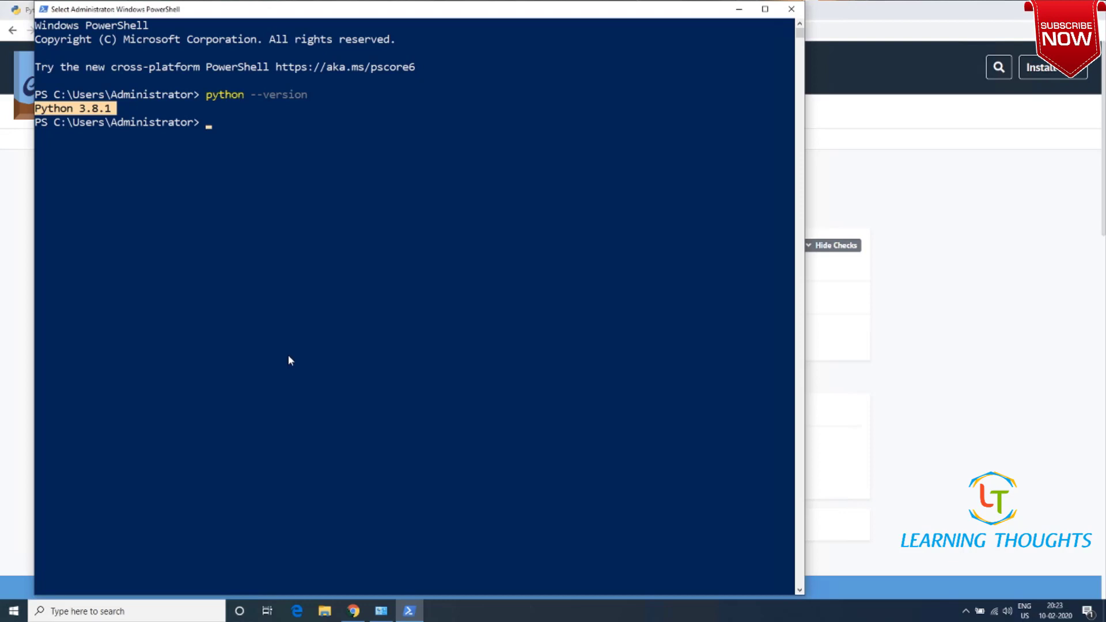